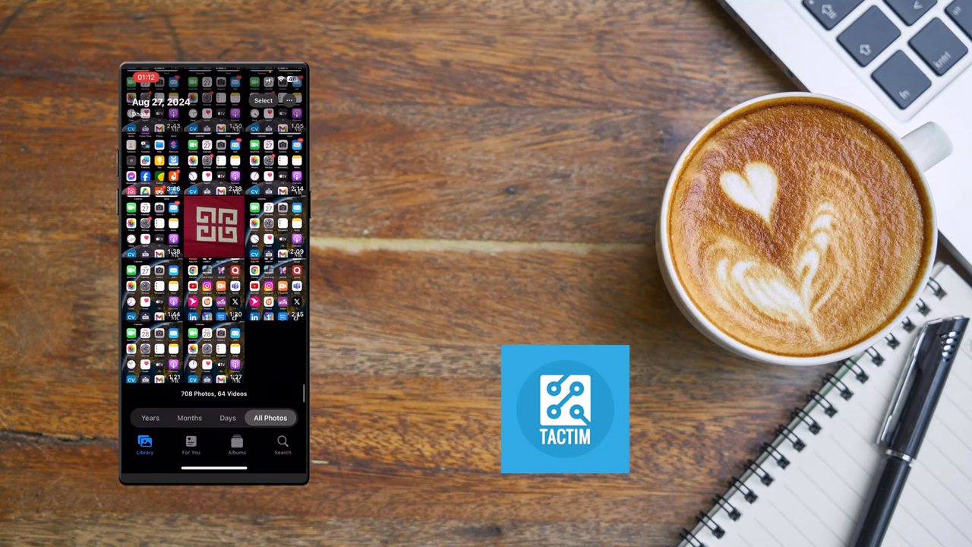
Step: View the red patterned photo in Photos, then return to the home screen
click(215, 225)
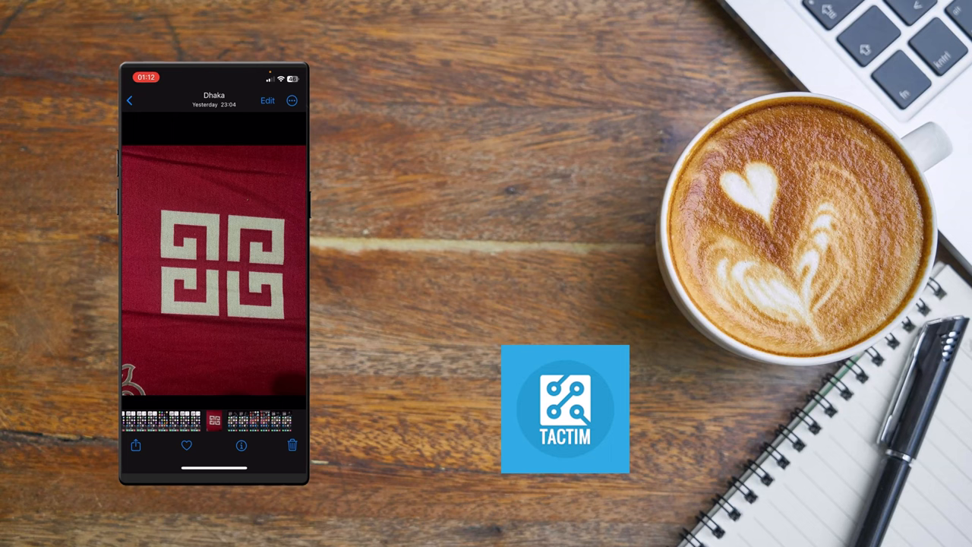
click(135, 445)
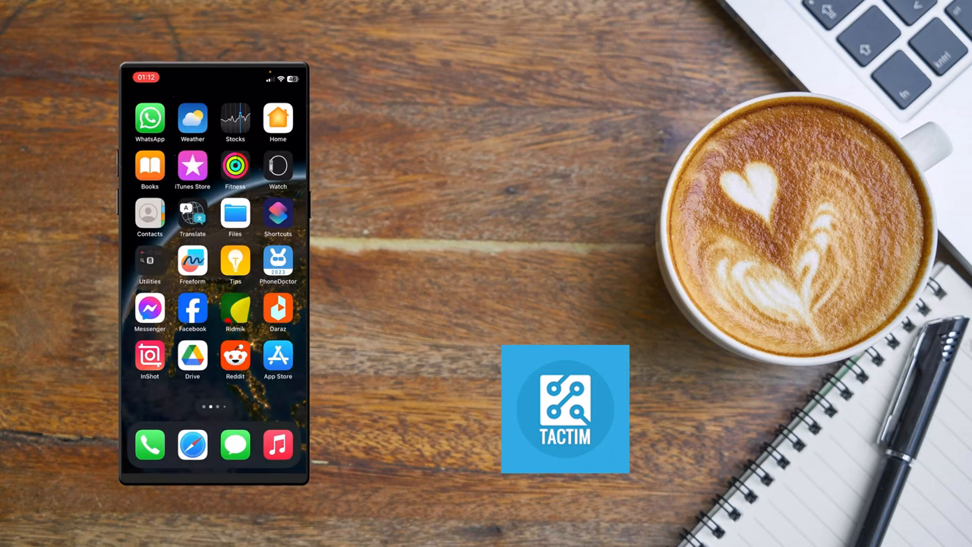
Step: Launch Files and browse the seven items in iCloud Drive's Downloads folder
click(234, 216)
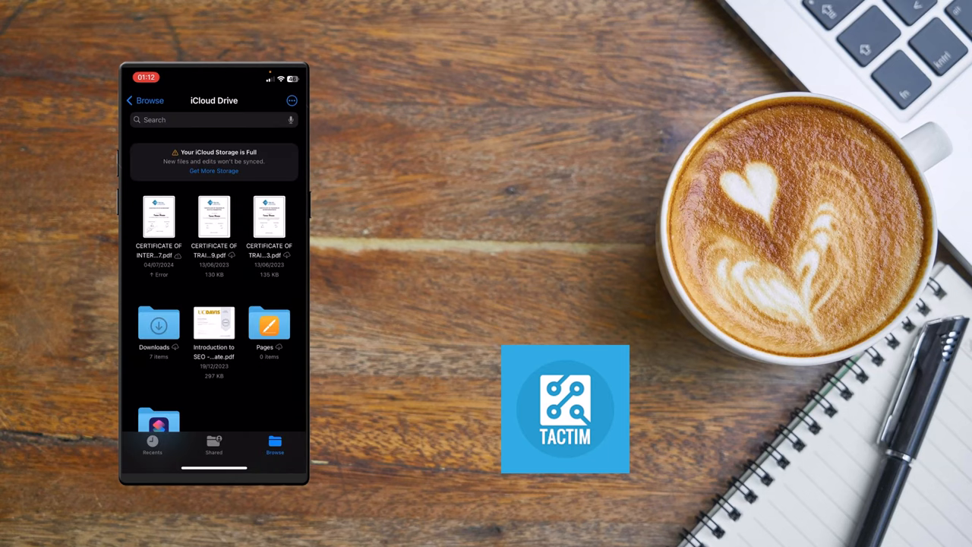
click(158, 324)
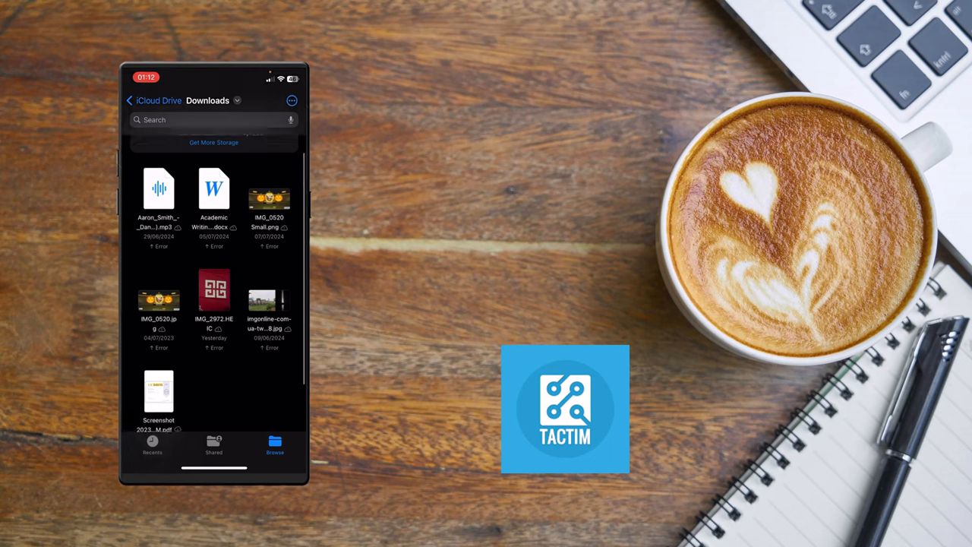
scroll(down, 3)
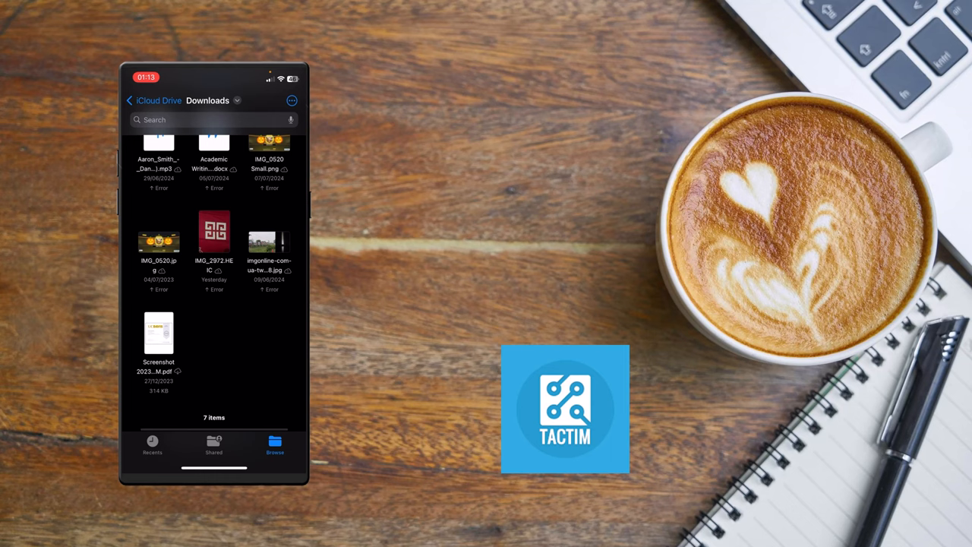
Step: Convert IMG_2972.HEIC to a small JPEG copy via Quick Actions > Convert Image
click(214, 232)
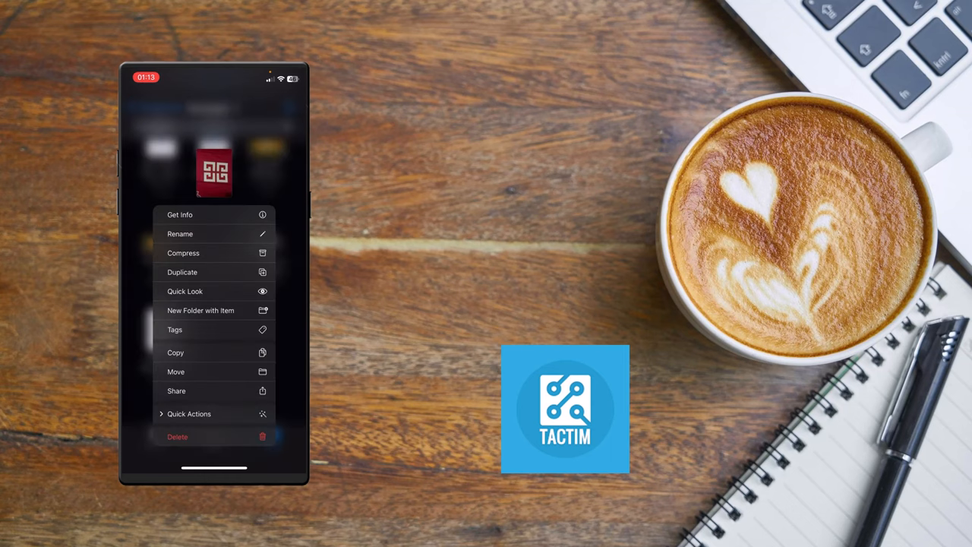
click(189, 413)
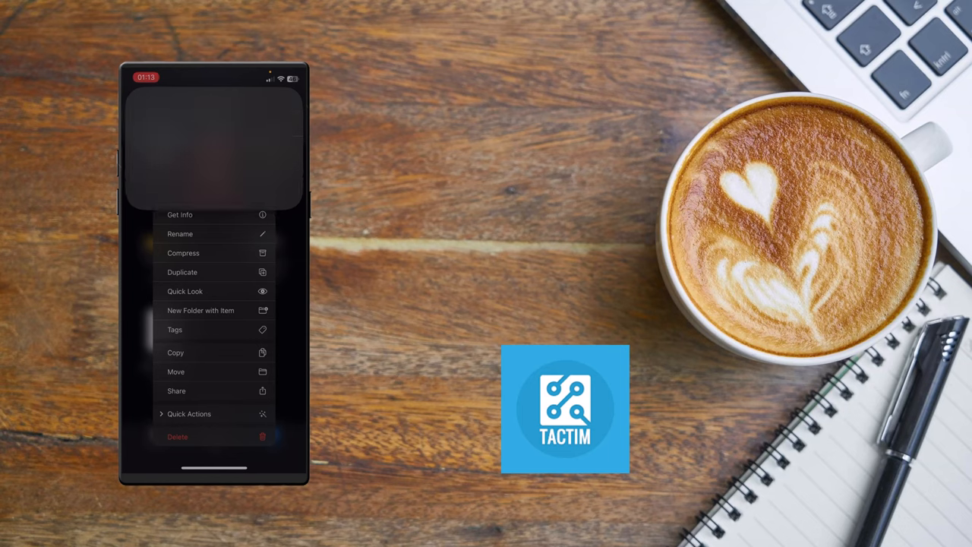
click(180, 214)
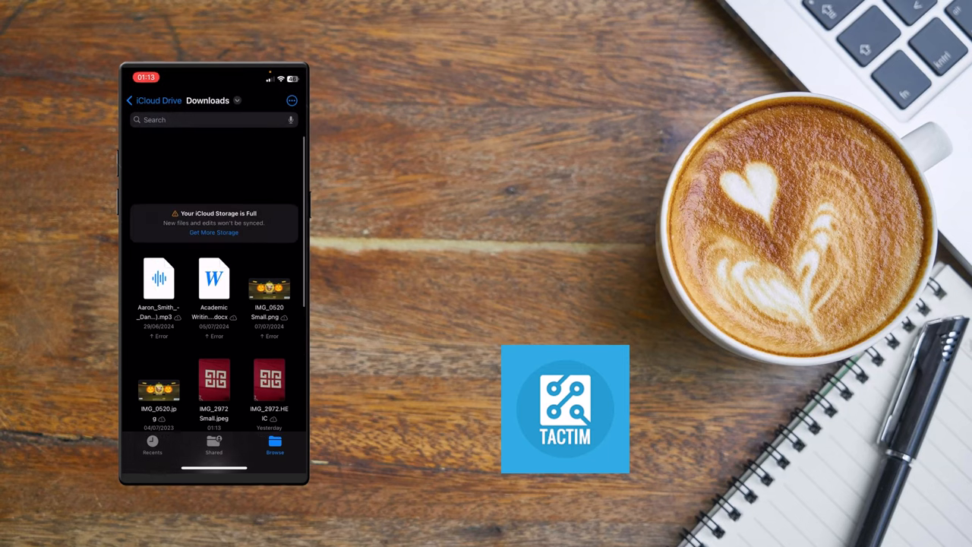
Step: Preview the new IMG_2972 Small.jpeg in Downloads
scroll(down, 3)
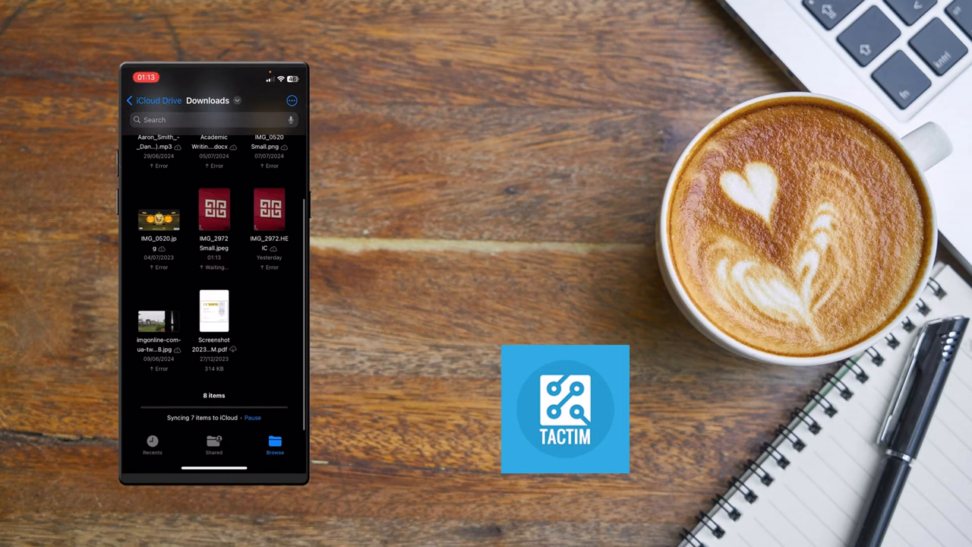
click(213, 209)
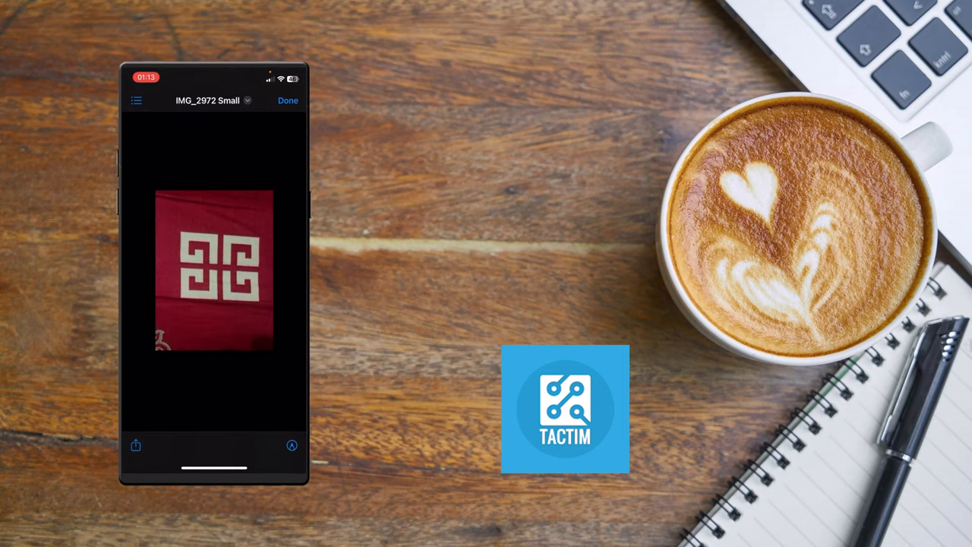